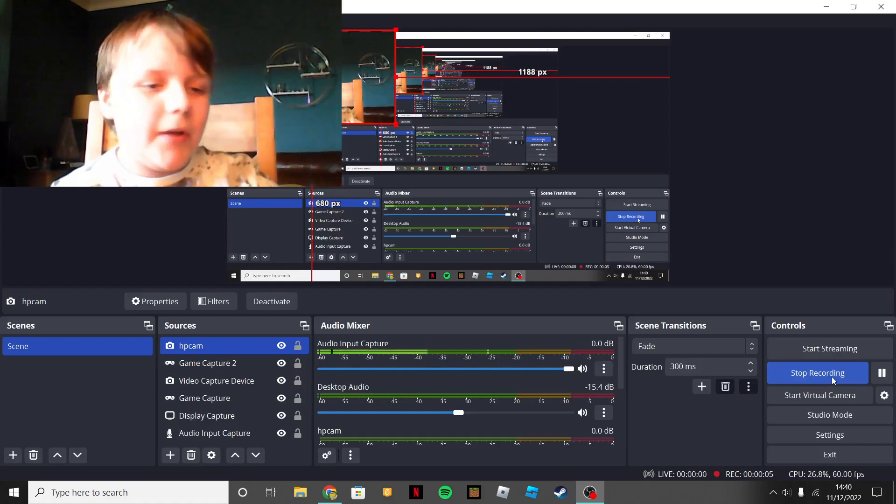
- Pause the webcam recording for about four seconds, then resume it
click(881, 372)
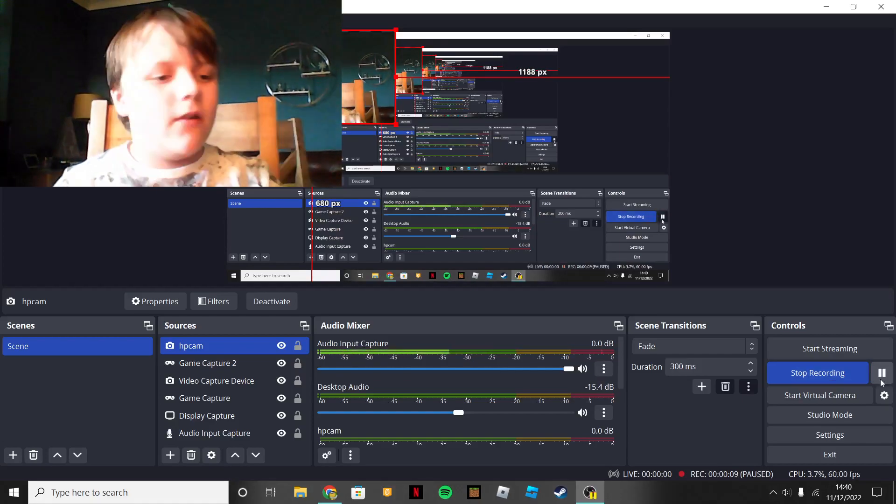
click(882, 373)
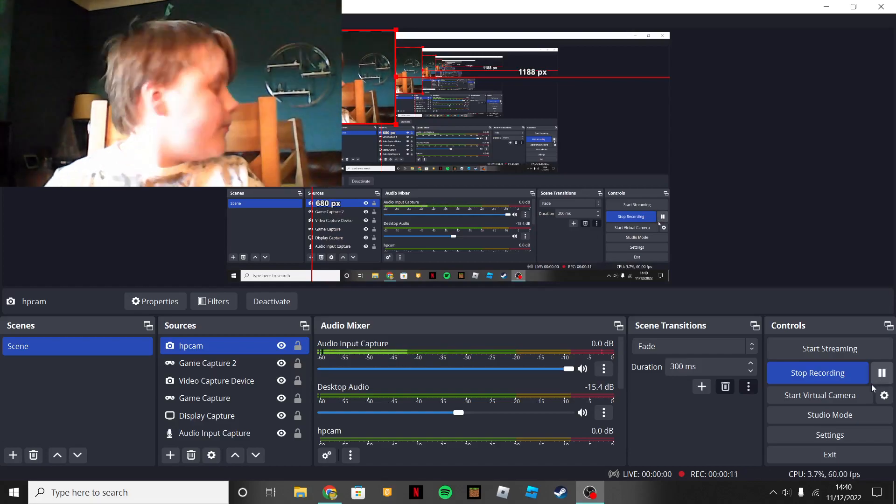